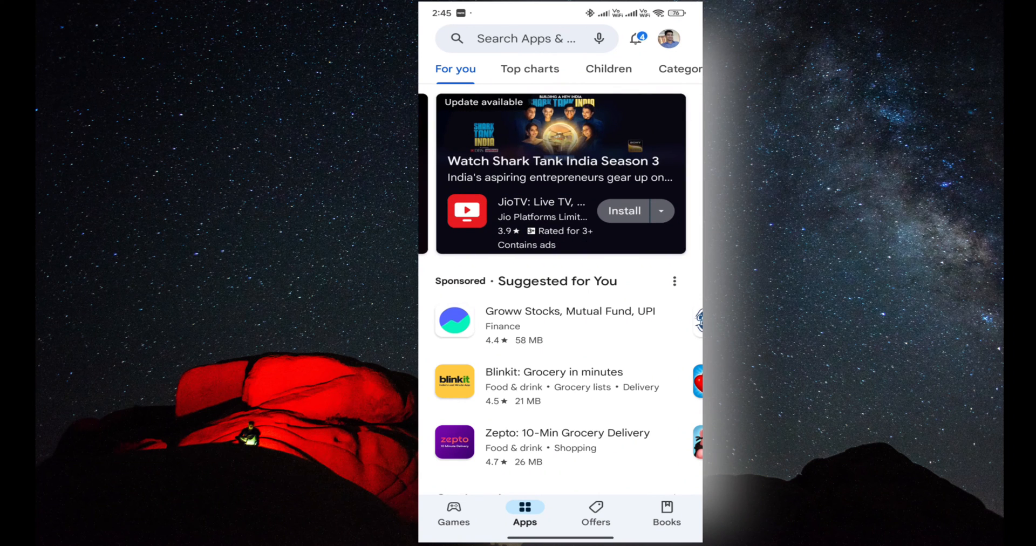
Step: Search Google Play for 'gsc assistant' and install GSC Assistant by Grandstream Networks
{"action": "left_click", "coordinate": [521, 39]}
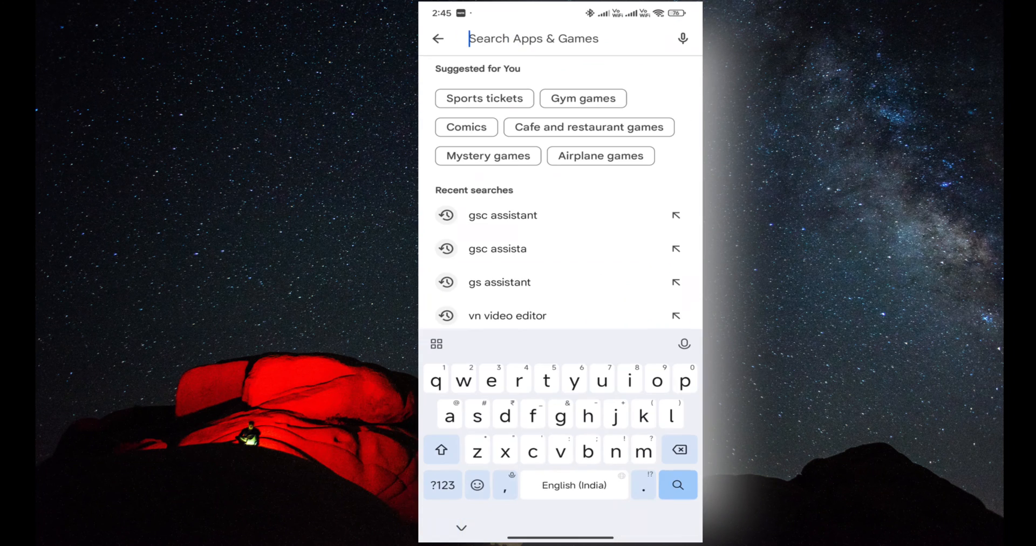
{"action": "type", "text": "g"}
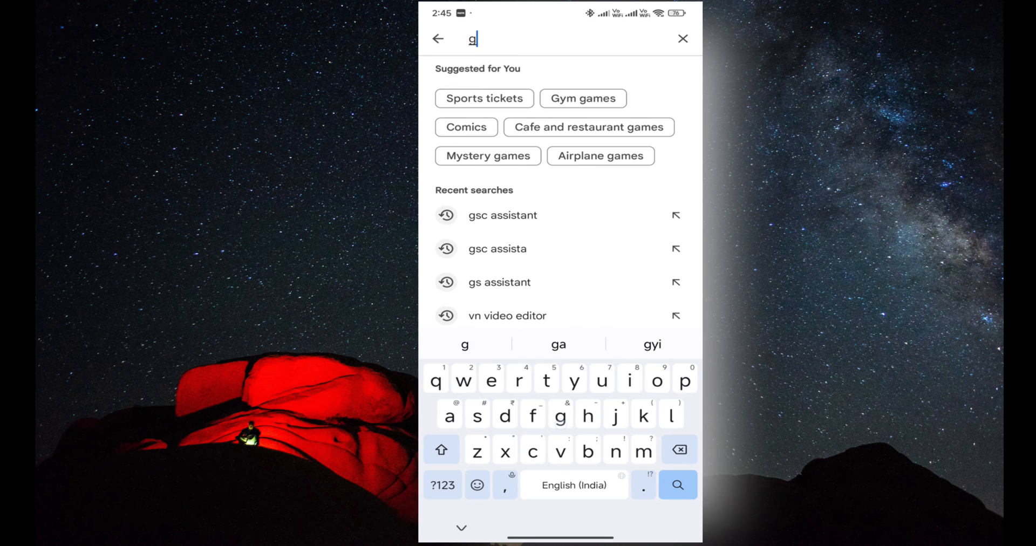
{"action": "type", "text": "sc ass"}
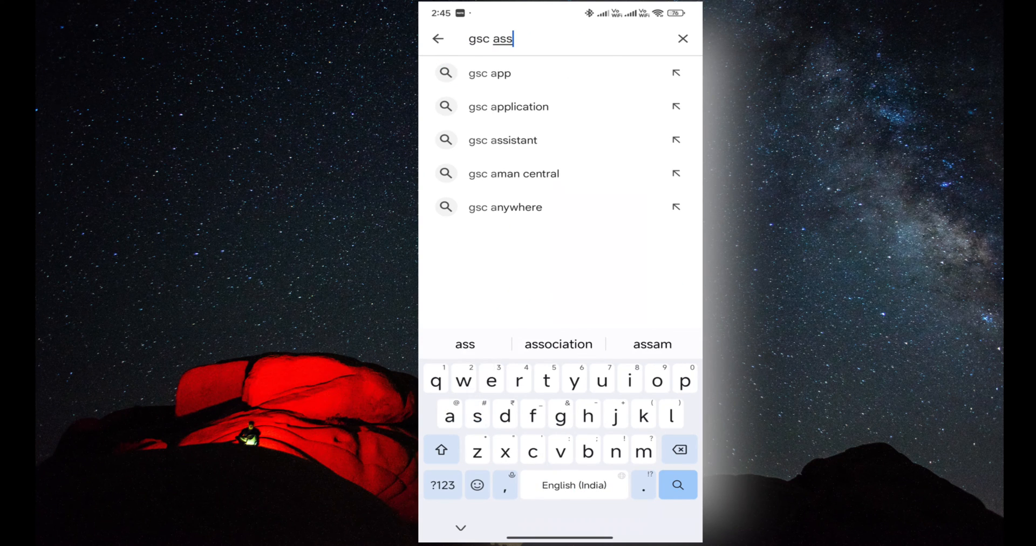
{"action": "left_click", "coordinate": [502, 140]}
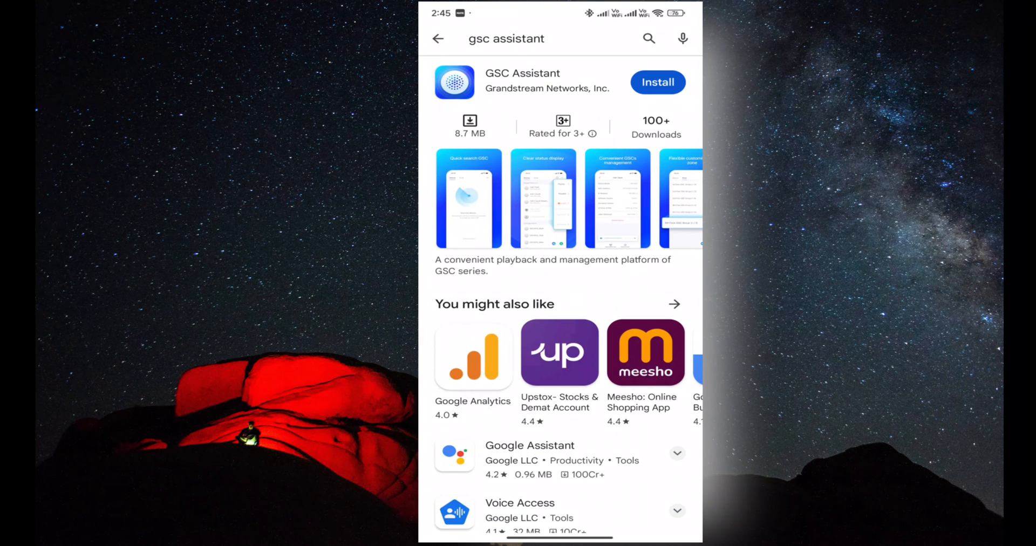
{"action": "left_click", "coordinate": [657, 82]}
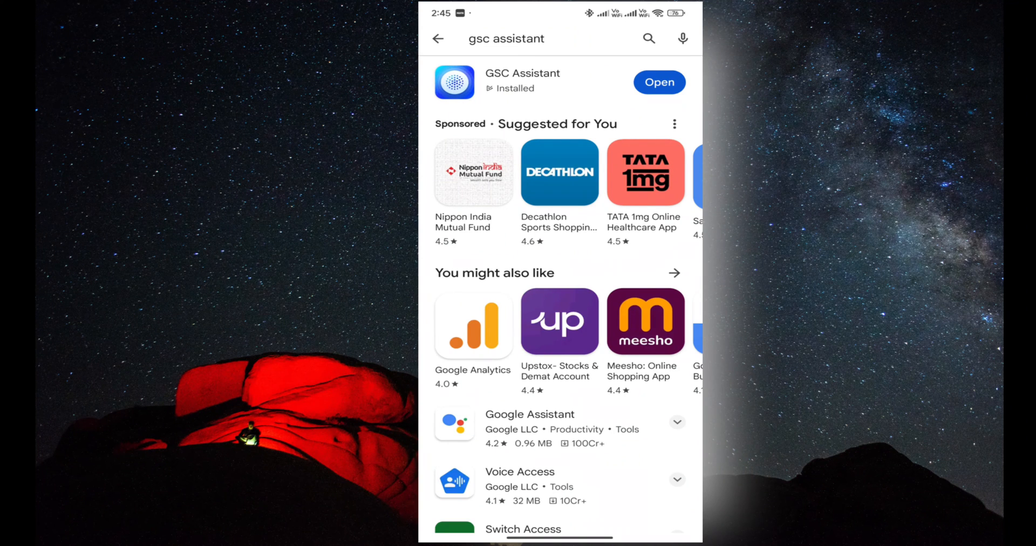
Step: Launch GSC Assistant, allow location and audio while in use, and refresh until GSC3516_918c appears
{"action": "left_click", "coordinate": [659, 82]}
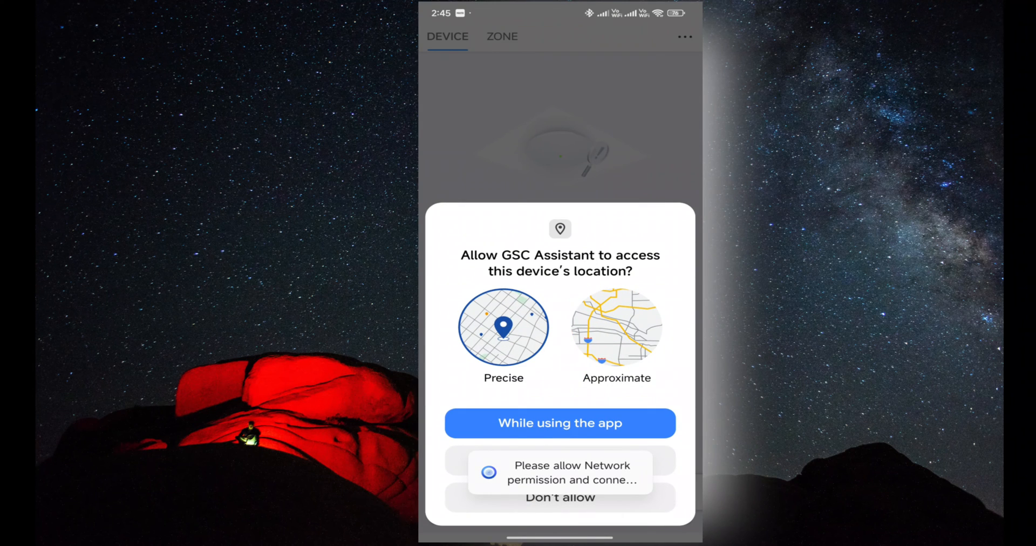
{"action": "left_click", "coordinate": [559, 423]}
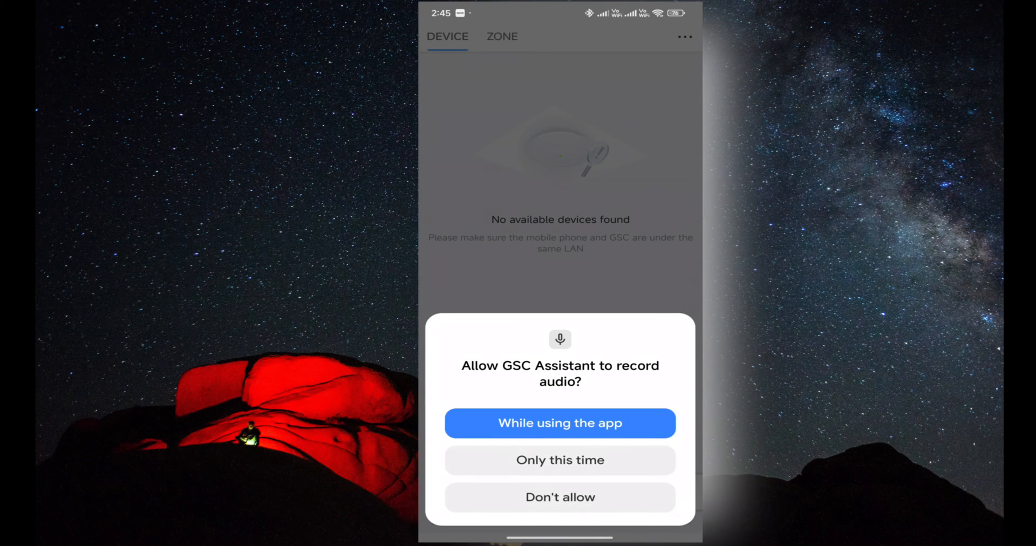
{"action": "left_click", "coordinate": [560, 423]}
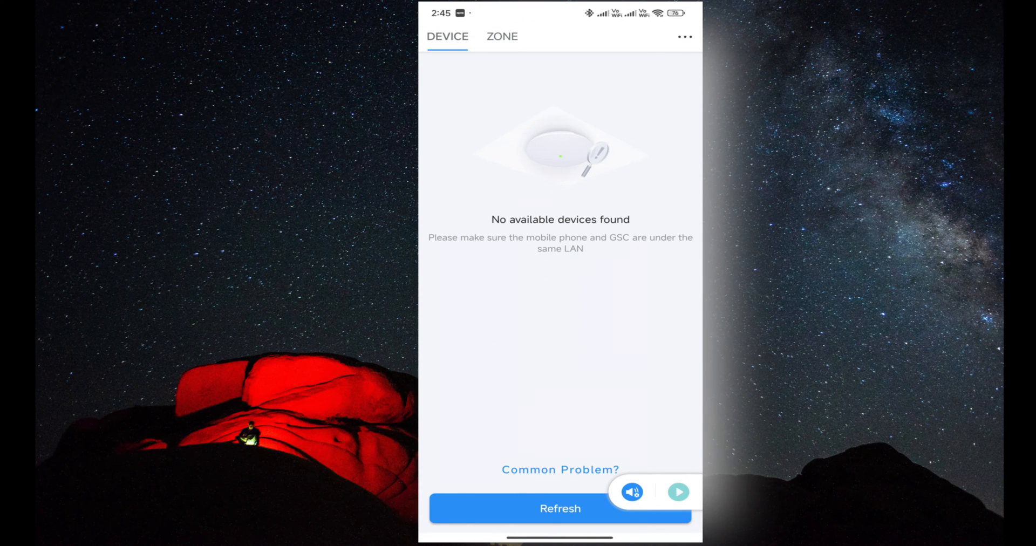
{"action": "left_click", "coordinate": [559, 508]}
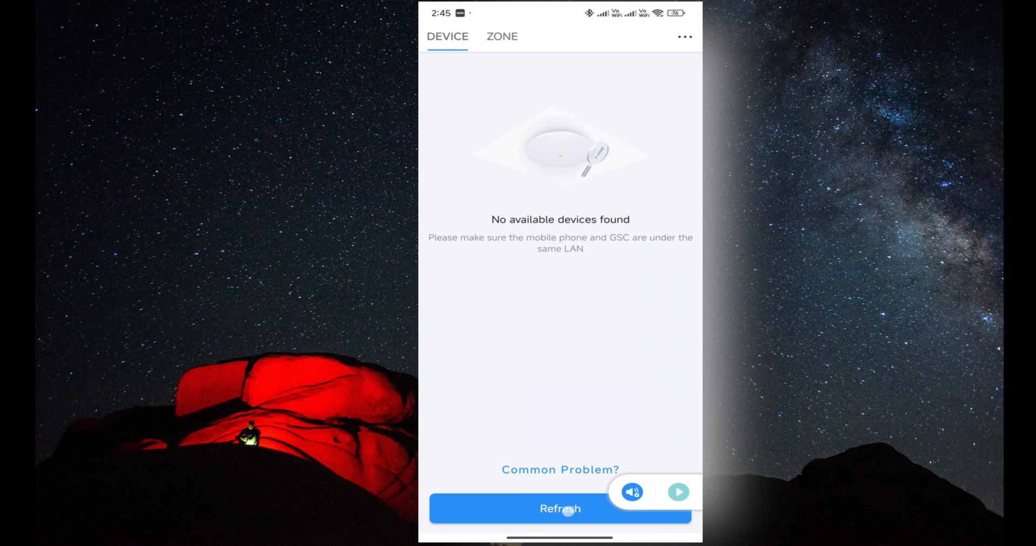
{"action": "left_click", "coordinate": [559, 509]}
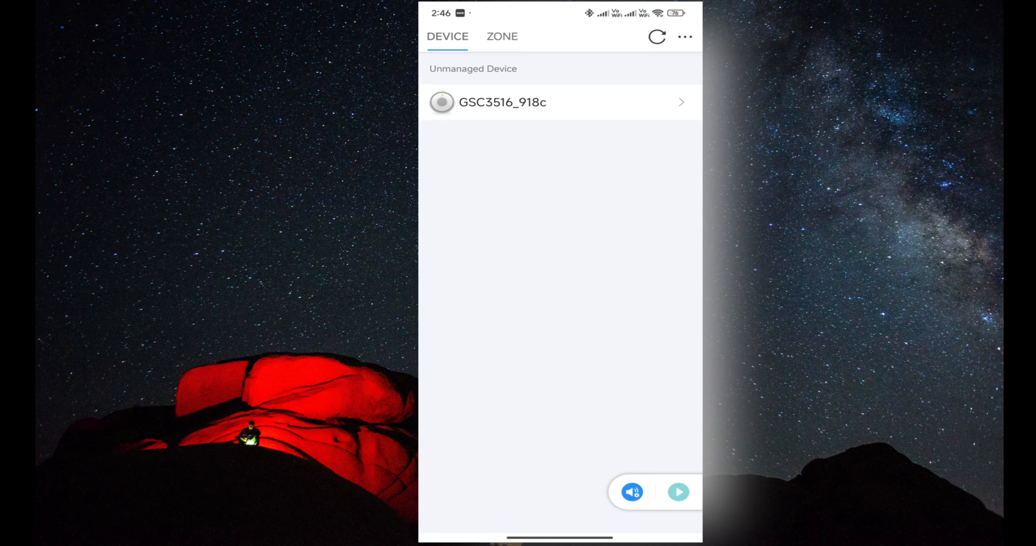
Step: Open GSC3516_918c's details, then play and stop its location tone
{"action": "left_click", "coordinate": [502, 102]}
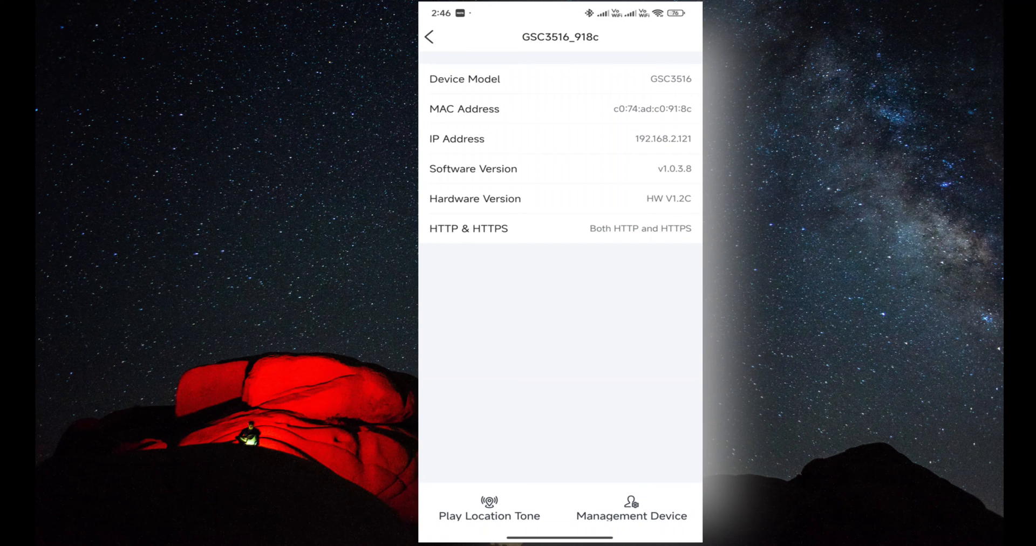
{"action": "left_click", "coordinate": [488, 508]}
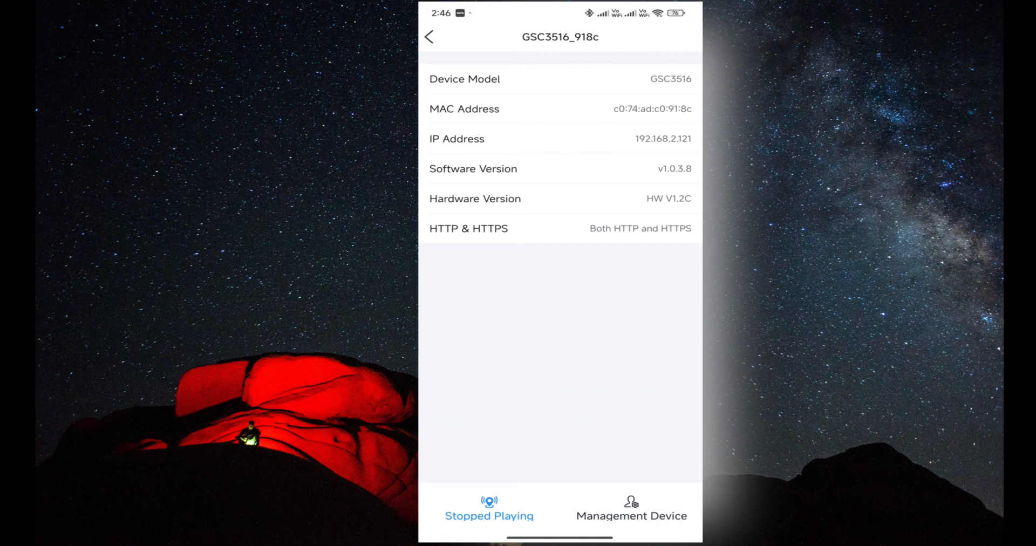
{"action": "left_click", "coordinate": [489, 507]}
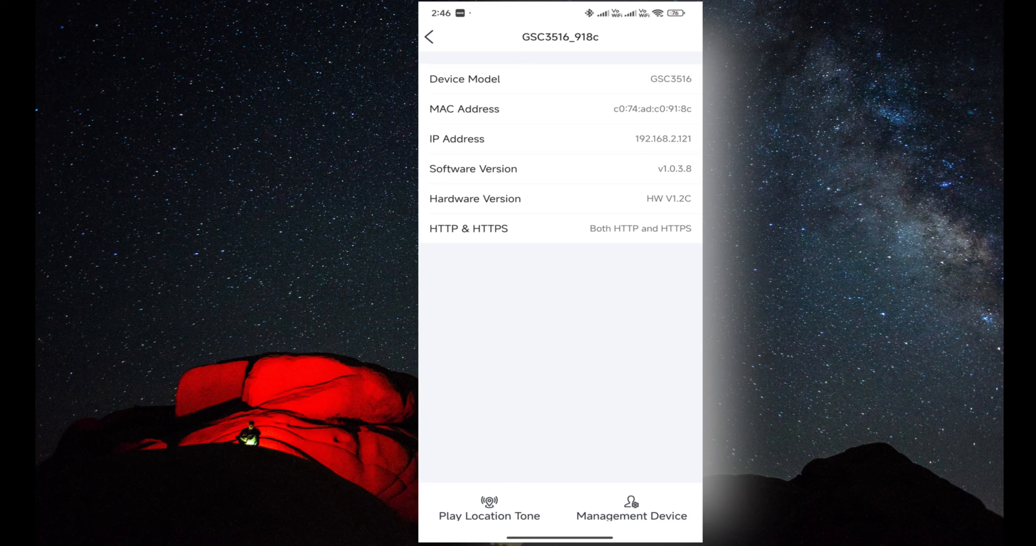
Step: Take management of GSC3516_918c by entering the admin account and password
{"action": "left_click", "coordinate": [631, 508]}
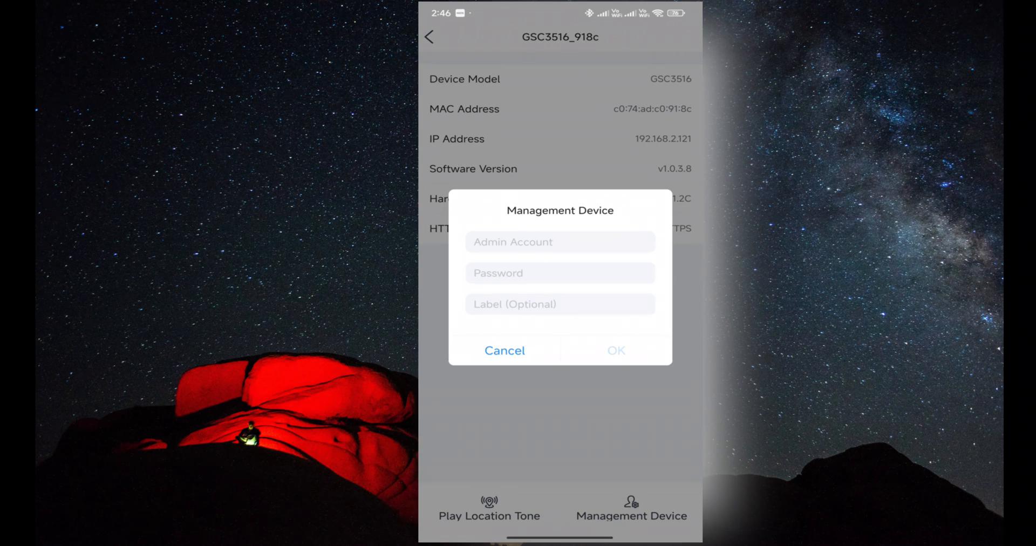
{"action": "left_click", "coordinate": [560, 241]}
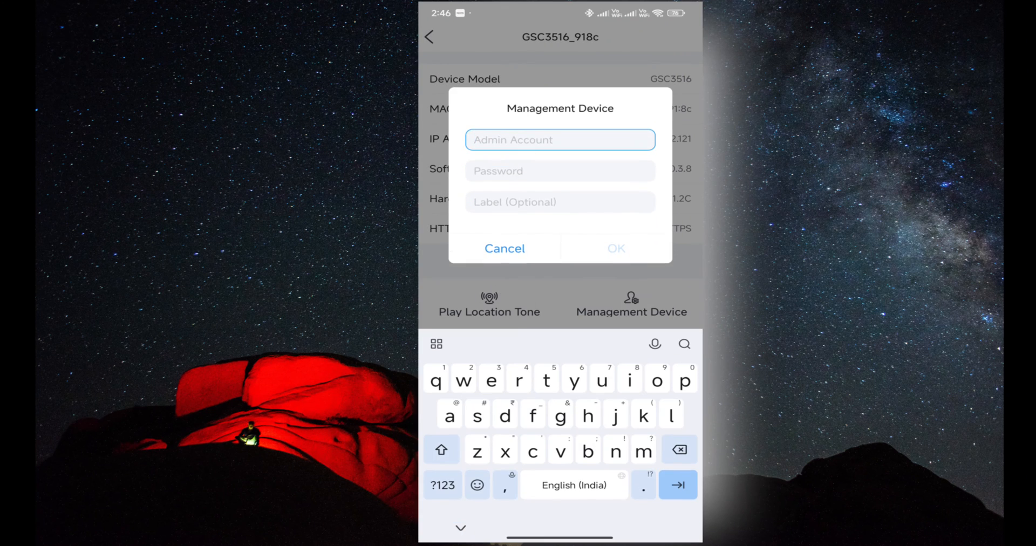
{"action": "type", "text": "a"}
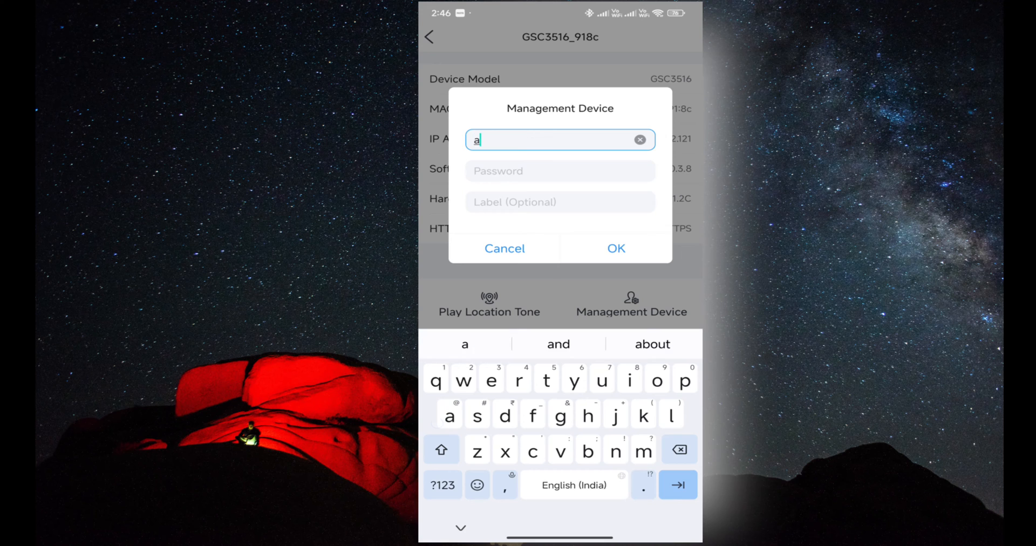
{"action": "type", "text": "dmin"}
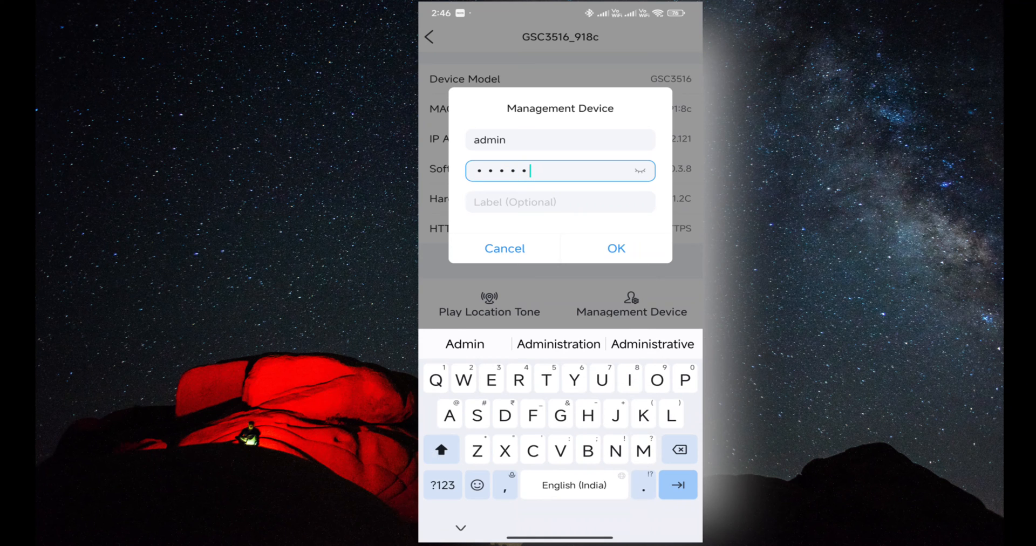
{"action": "type", "text": "2"}
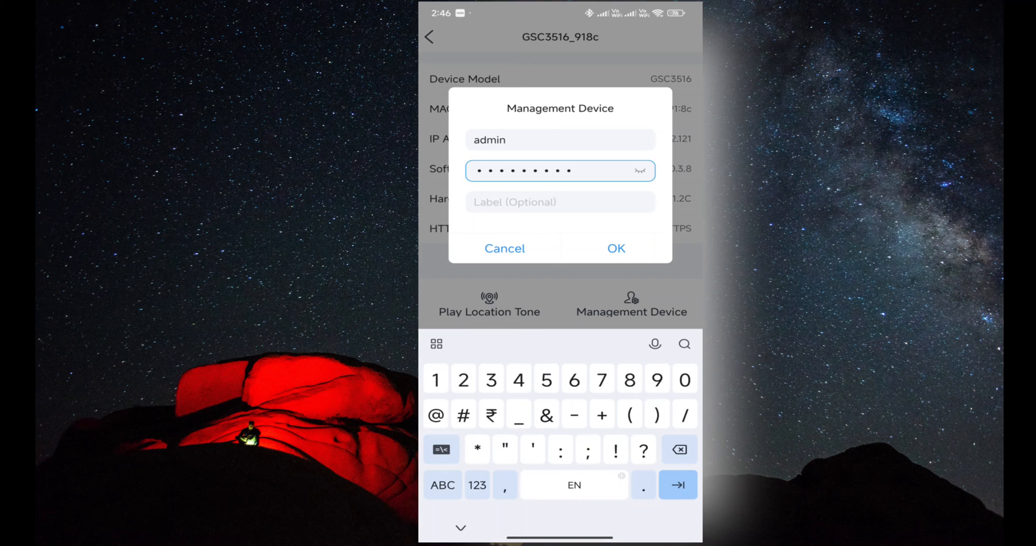
{"action": "left_click", "coordinate": [615, 247]}
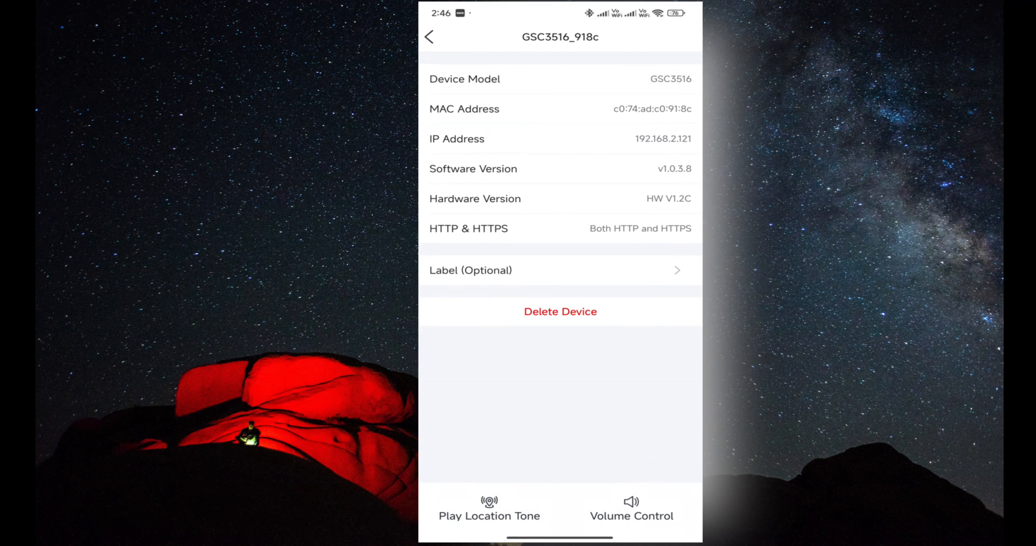
Step: Raise GSC3516_918c's volume from 10 to 15 and leave the details page
{"action": "left_click", "coordinate": [631, 508]}
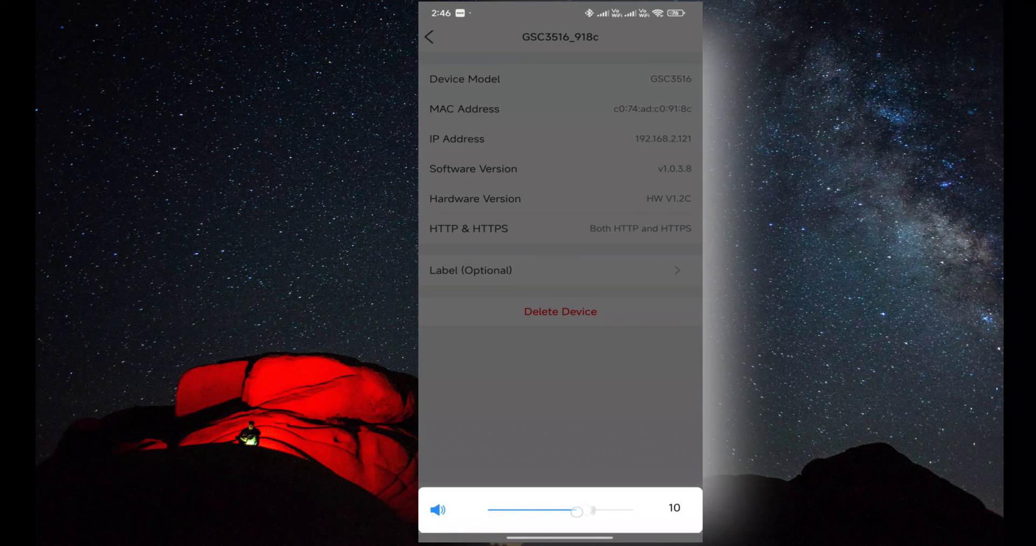
{"action": "left_click_drag", "start_coordinate": [577, 510], "coordinate": [633, 510]}
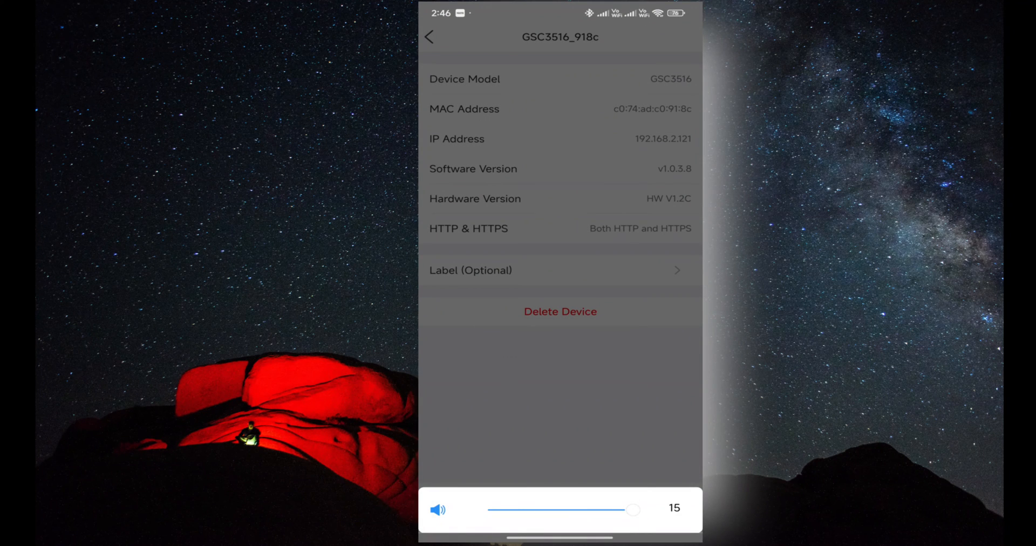
{"action": "left_click_drag", "start_coordinate": [630, 510], "coordinate": [525, 510]}
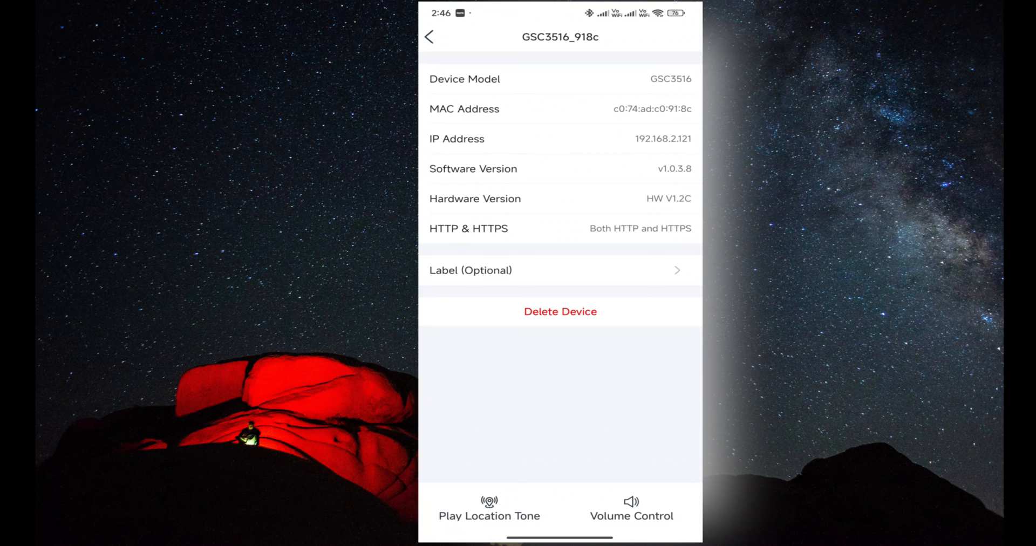
{"action": "left_click", "coordinate": [429, 36]}
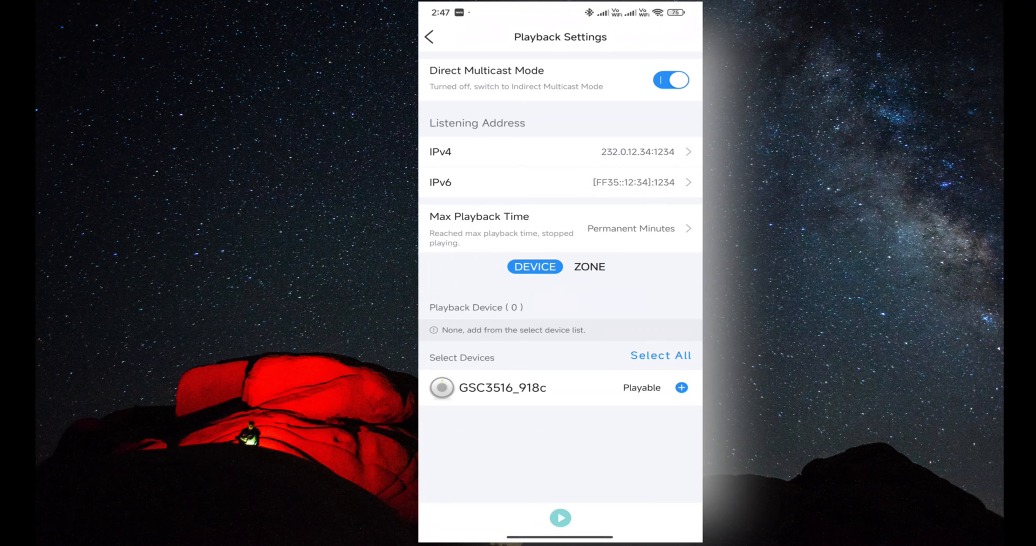
Step: Add GSC3516_918c as a playback device and approve casting phone audio
{"action": "left_click", "coordinate": [681, 387]}
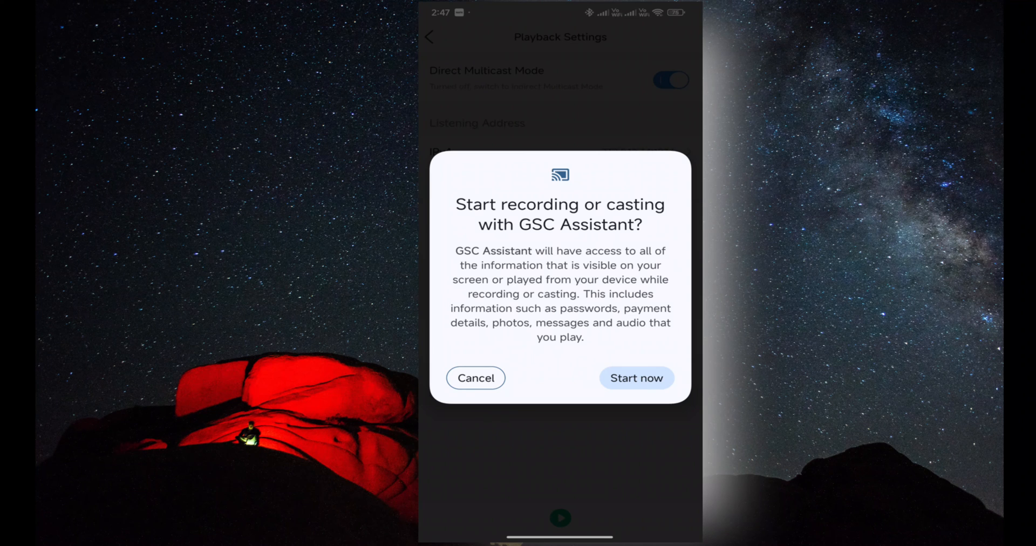
{"action": "left_click", "coordinate": [636, 378]}
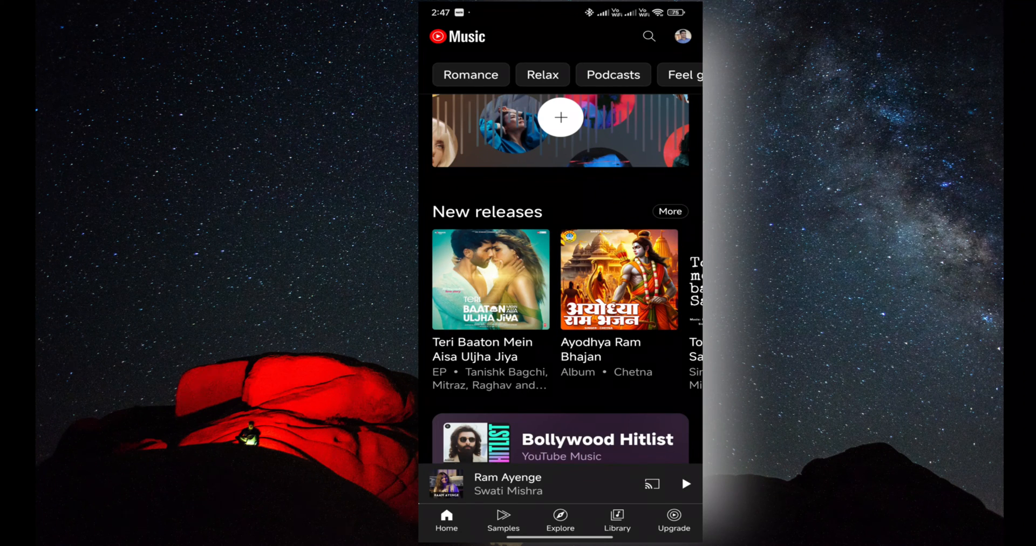
Step: Play Laal Peeli Akhiyaan in YouTube Music, then return to the home screen
{"action": "left_click", "coordinate": [490, 279]}
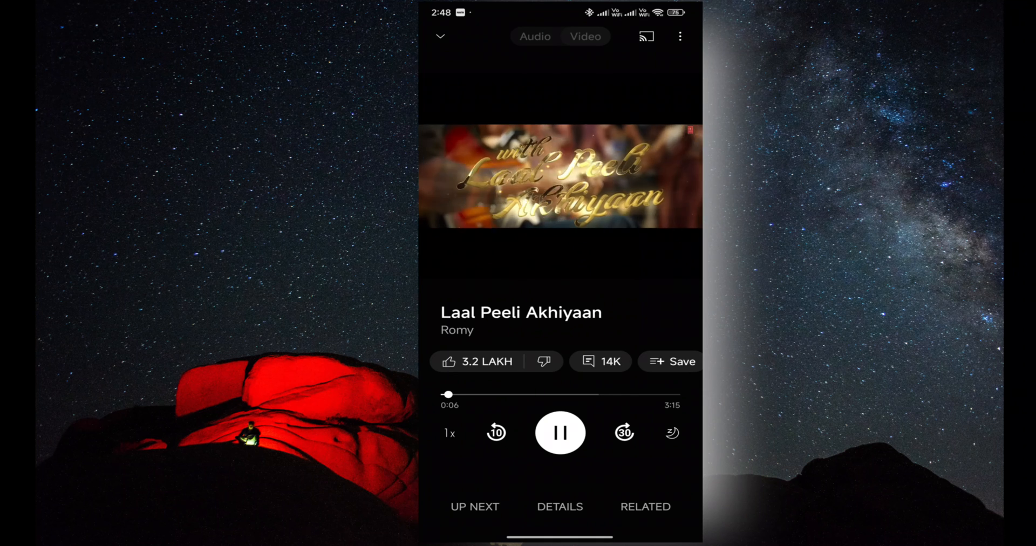
{"action": "left_click", "coordinate": [560, 432]}
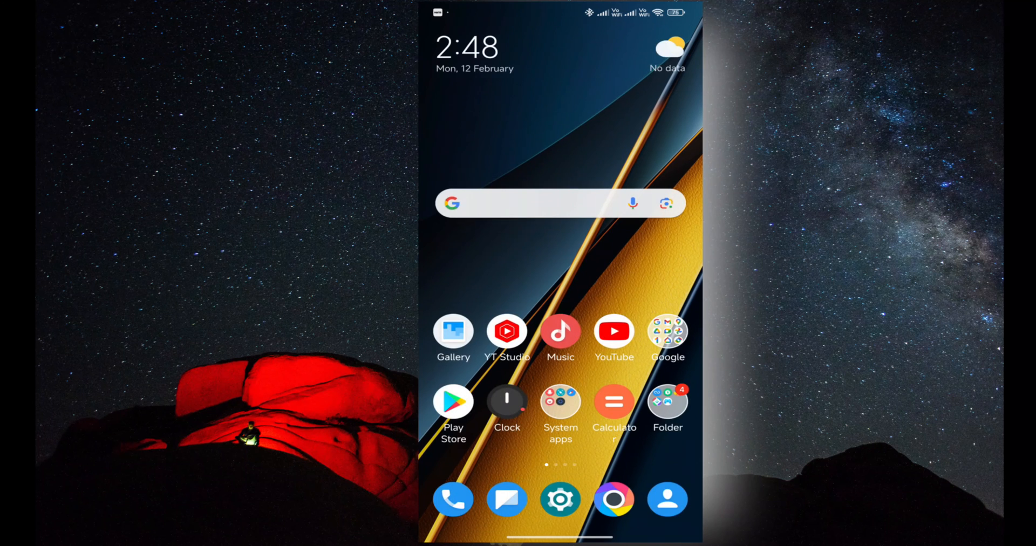
{"action": "scroll", "scroll_direction": "up", "scroll_amount": 3}
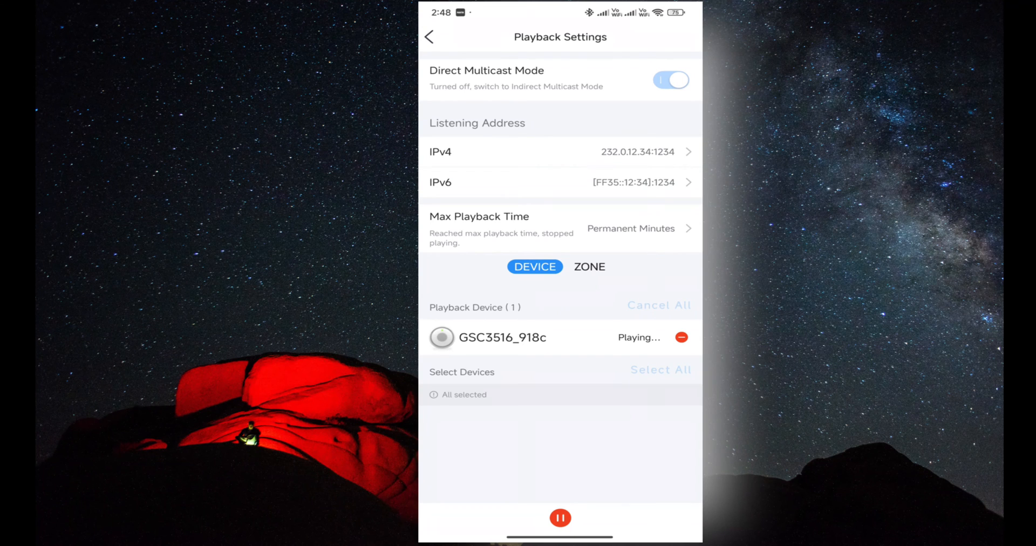
Step: Stop casting, remove GSC3516_918c from playback devices, and view the zone list
{"action": "left_click", "coordinate": [559, 517]}
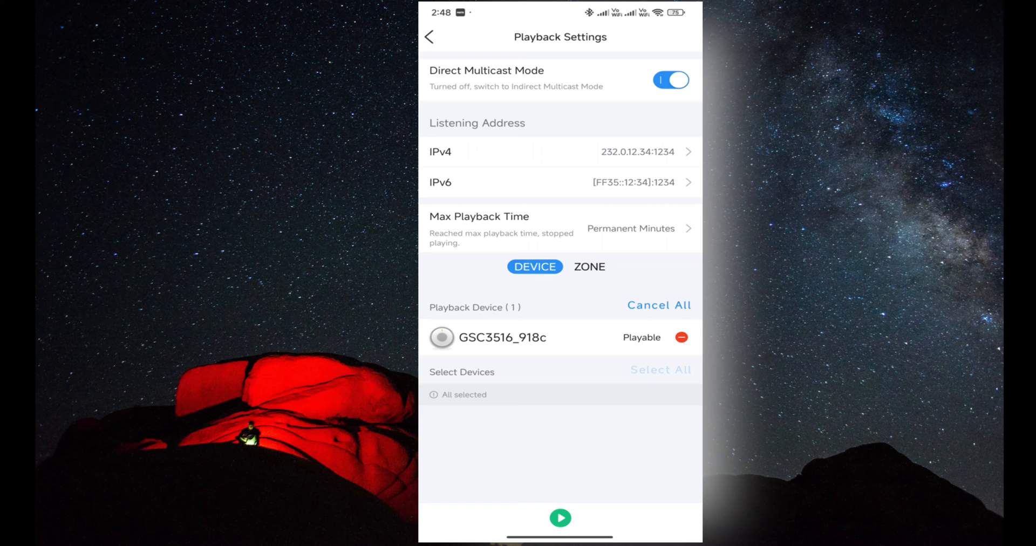
{"action": "left_click", "coordinate": [682, 338]}
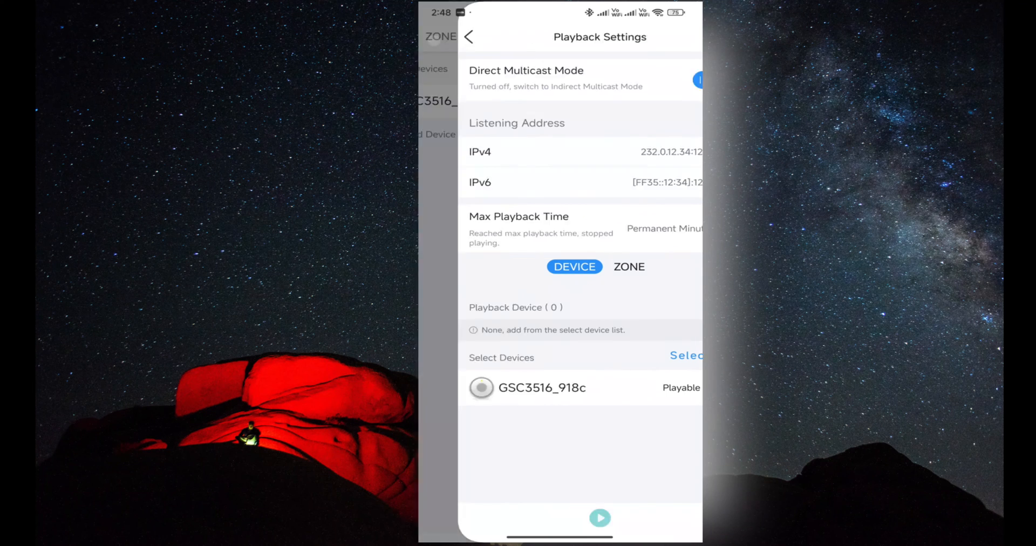
{"action": "left_click", "coordinate": [468, 36]}
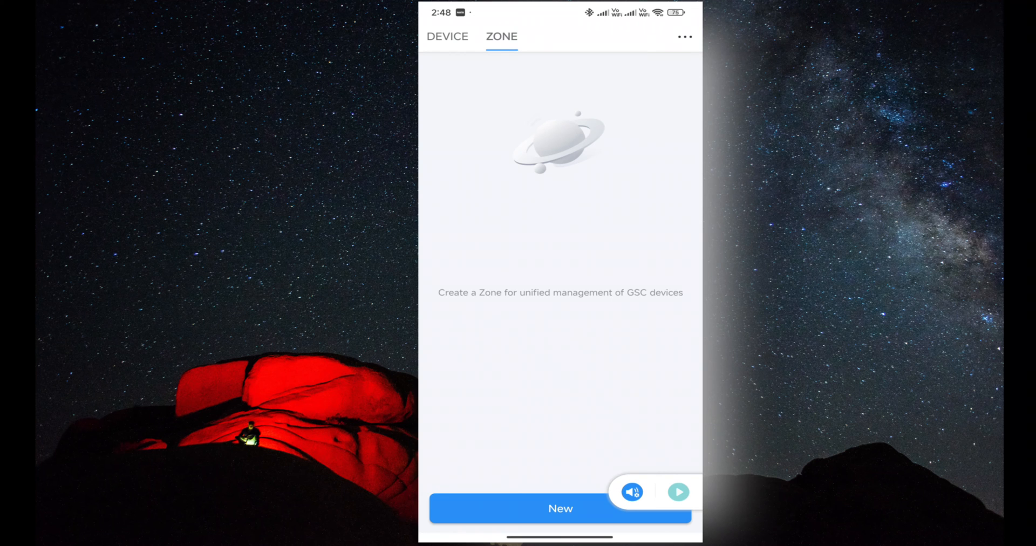
Step: Create a new zone named 'Zone1' containing the GSC3516_918c speaker
{"action": "left_click", "coordinate": [560, 508]}
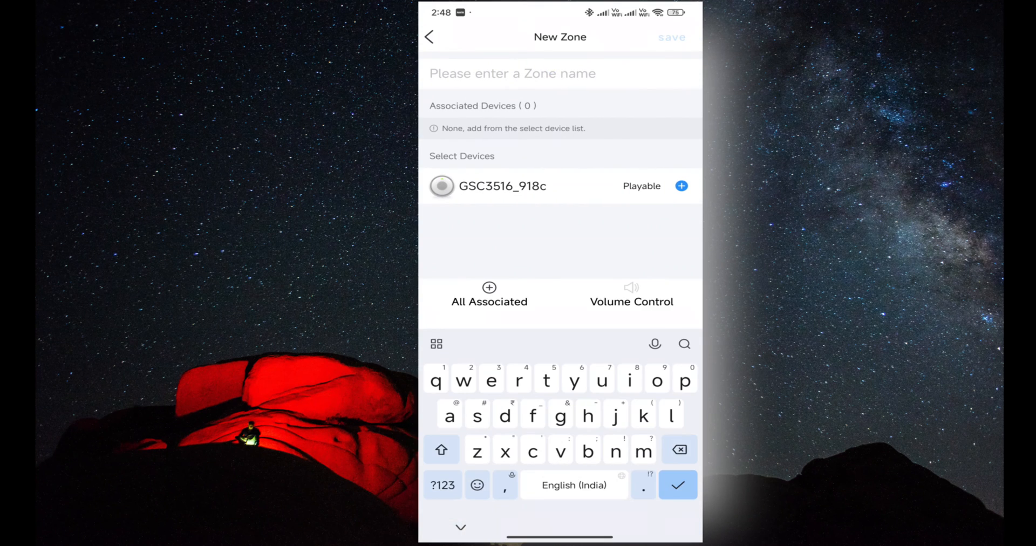
{"action": "left_click", "coordinate": [441, 450]}
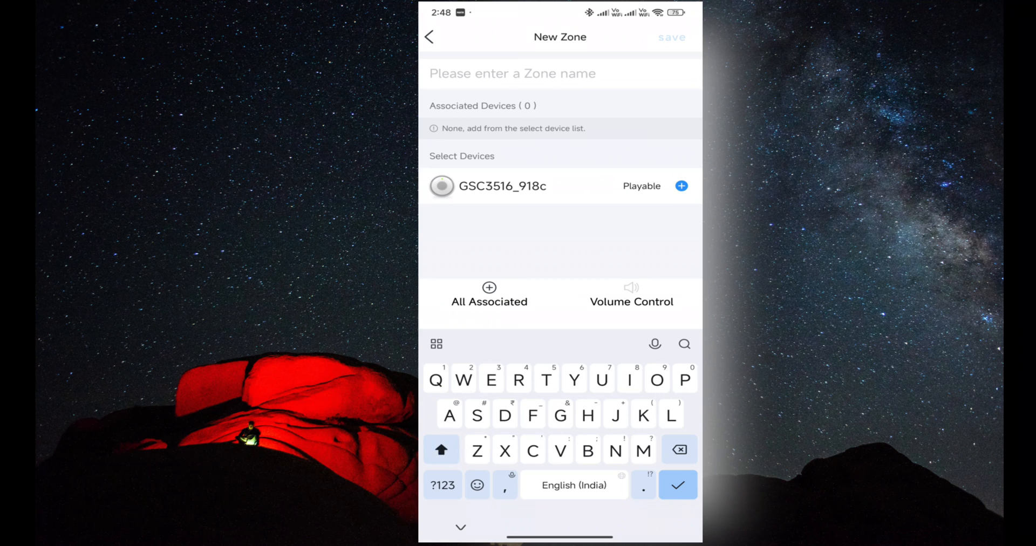
{"action": "type", "text": "Zon"}
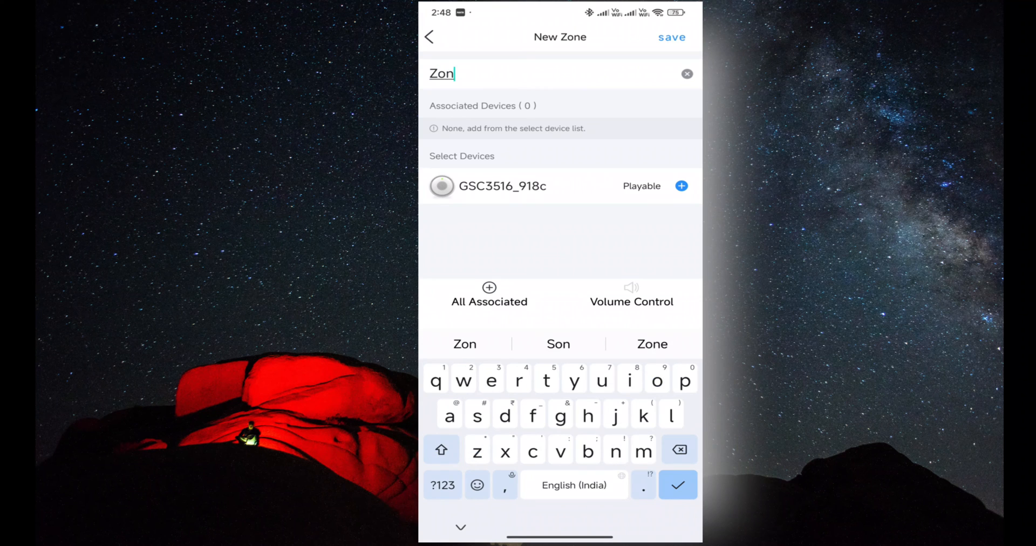
{"action": "type", "text": "e1"}
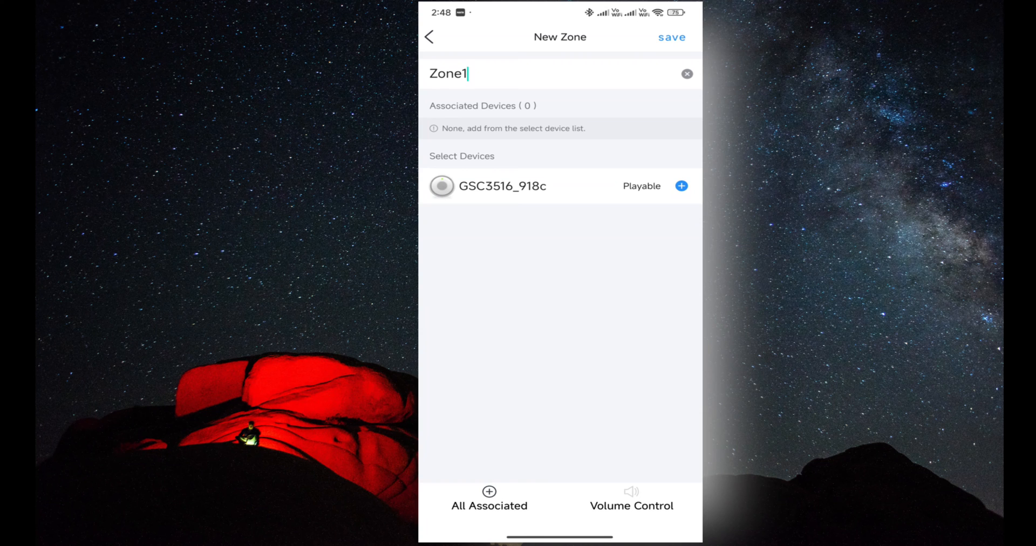
{"action": "left_click", "coordinate": [681, 186]}
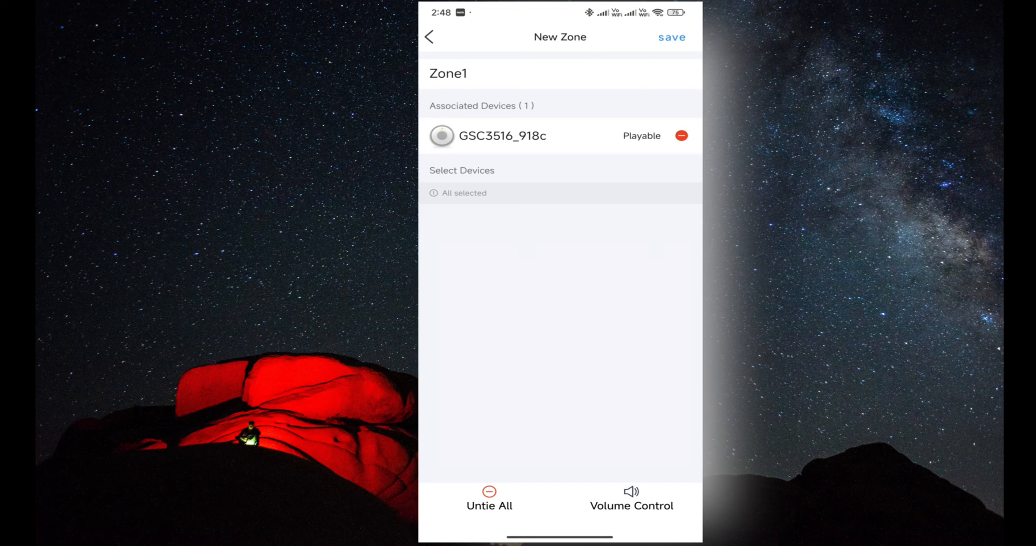
Step: Confirm Zone1's volume level and switch playback to show zones
{"action": "left_click", "coordinate": [631, 499]}
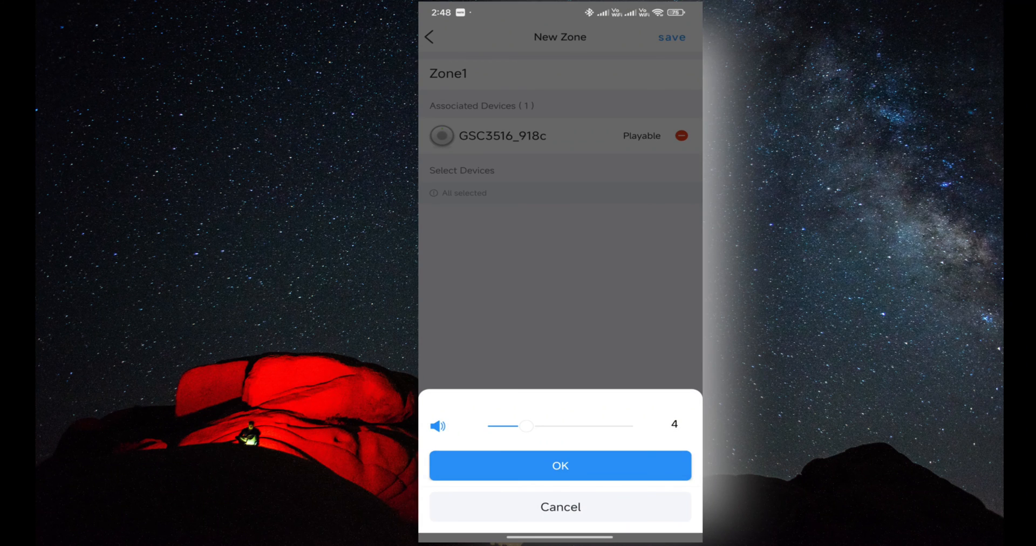
{"action": "left_click", "coordinate": [560, 466]}
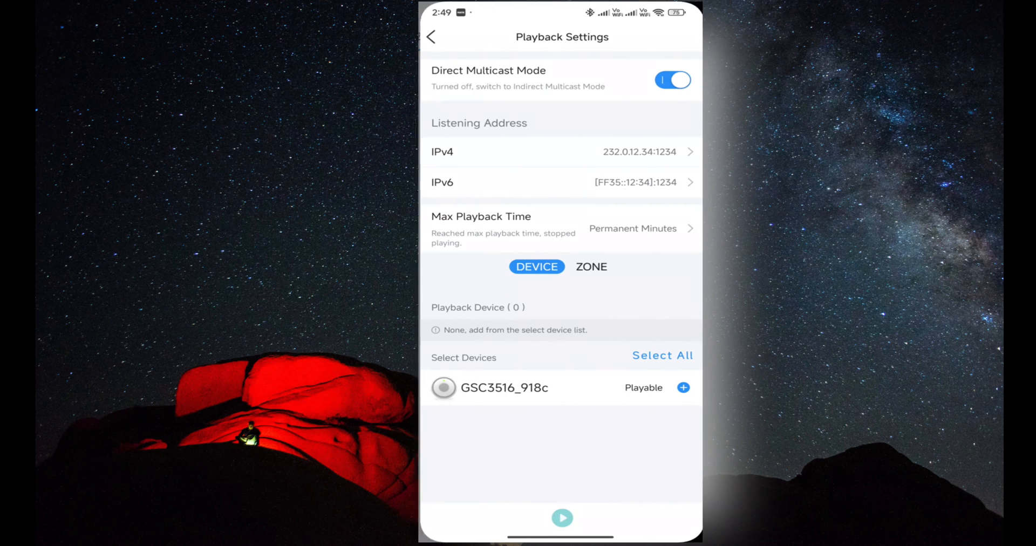
{"action": "left_click", "coordinate": [588, 266]}
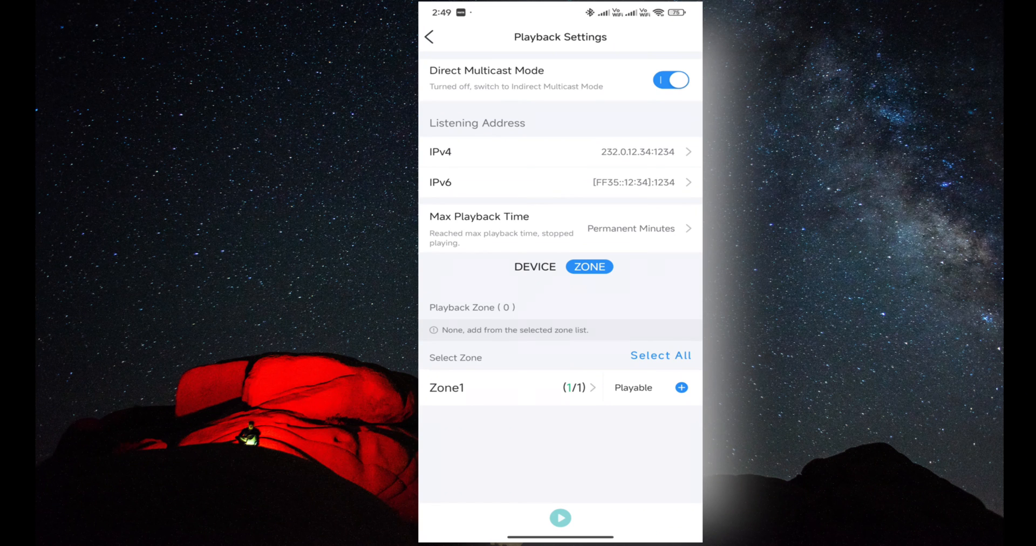
Step: Add Zone1 as the playback zone and approve casting phone audio
{"action": "left_click", "coordinate": [681, 388]}
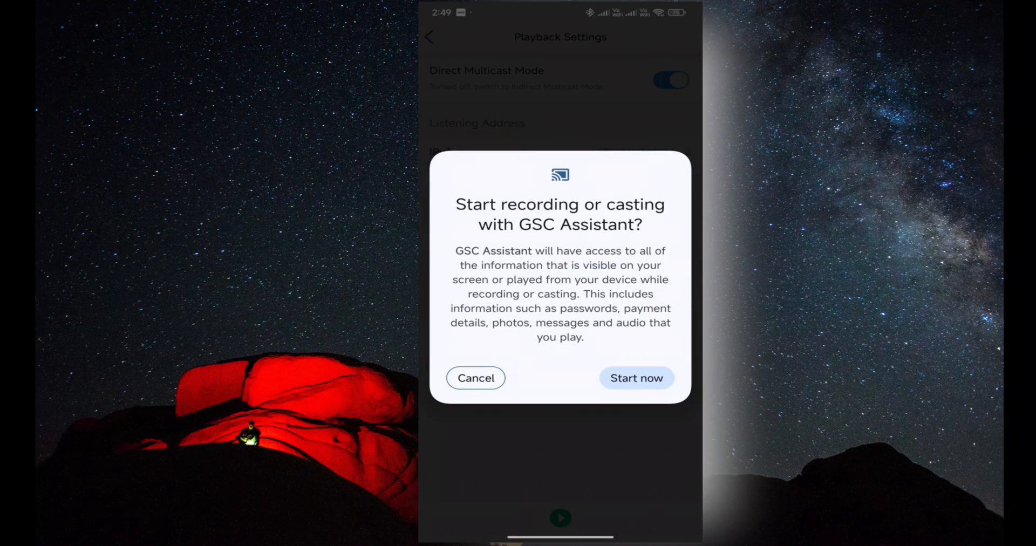
{"action": "left_click", "coordinate": [635, 378]}
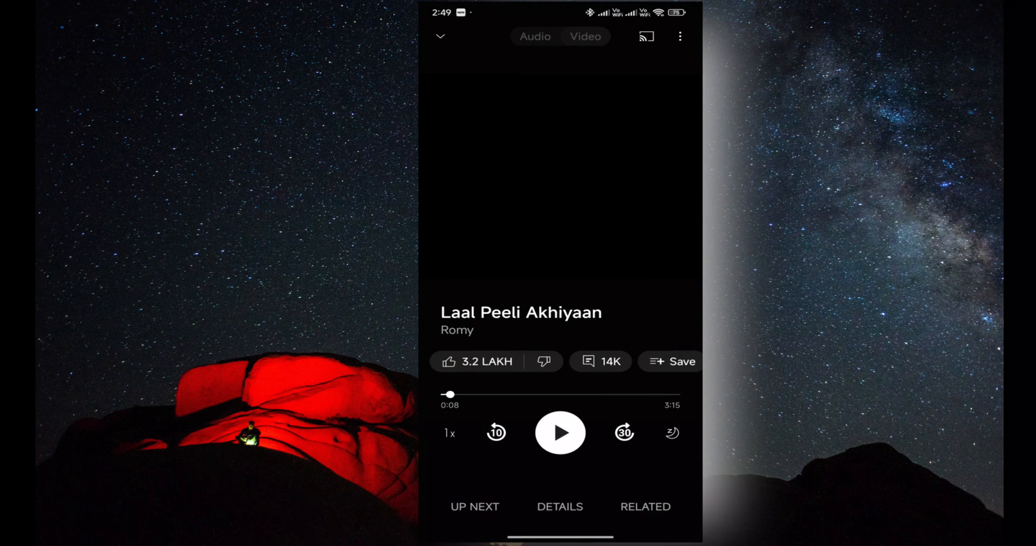
Step: Resume playback of Laal Peeli Akhiyaan in YouTube Music
{"action": "left_click", "coordinate": [560, 432]}
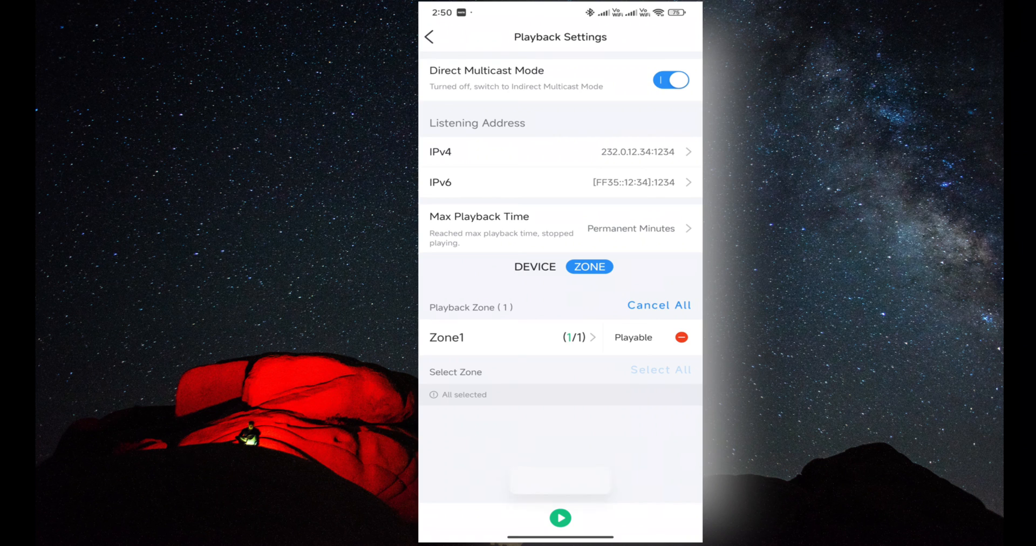
Step: Start casting from the device list, decline the permission request, then view Zone1
{"action": "left_click", "coordinate": [429, 36]}
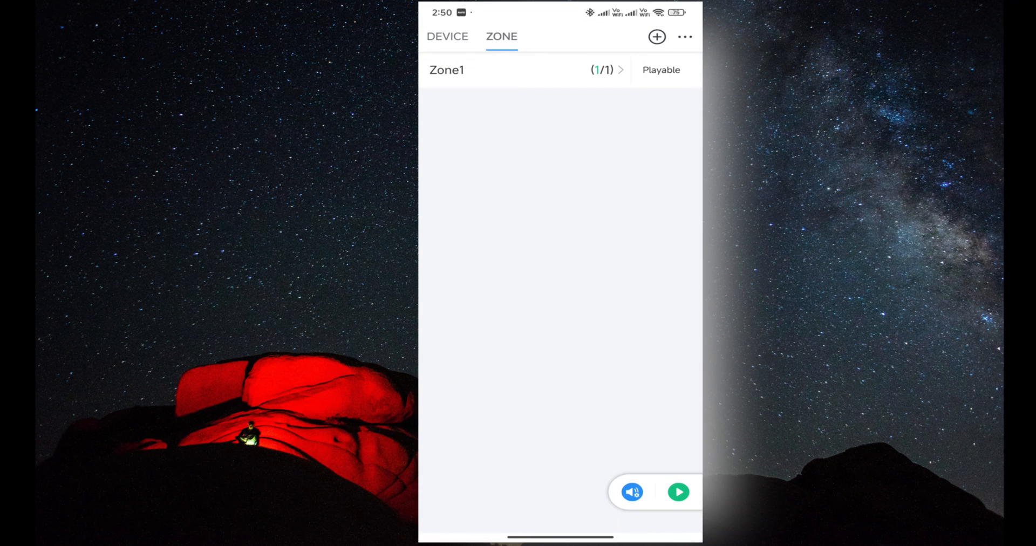
{"action": "left_click", "coordinate": [447, 37]}
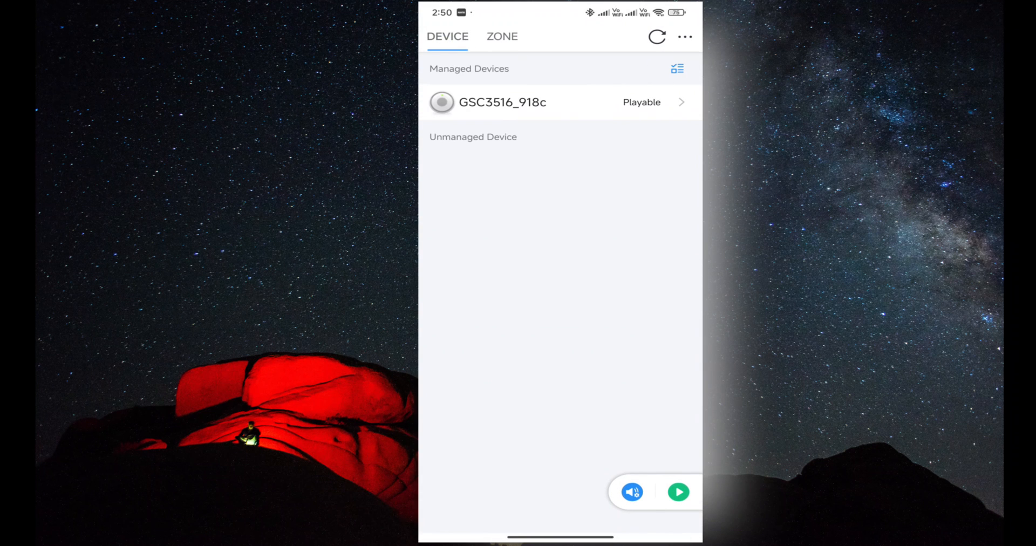
{"action": "left_click", "coordinate": [678, 492]}
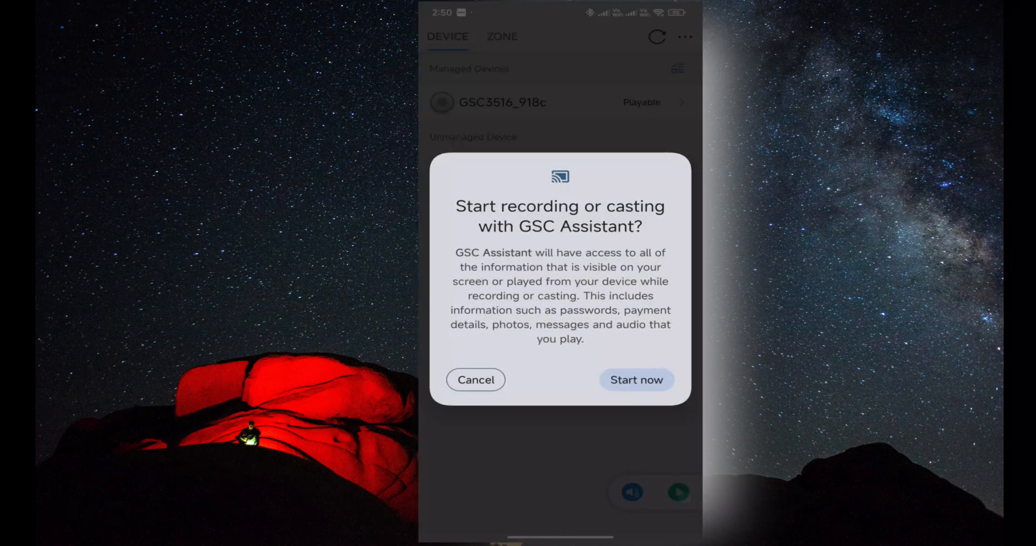
{"action": "left_click", "coordinate": [474, 379]}
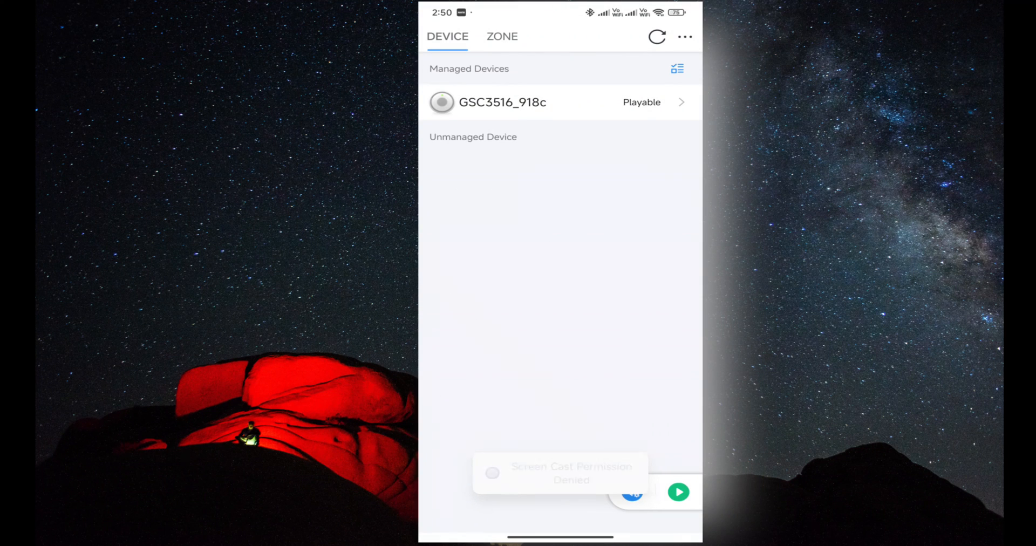
{"action": "left_click", "coordinate": [501, 36]}
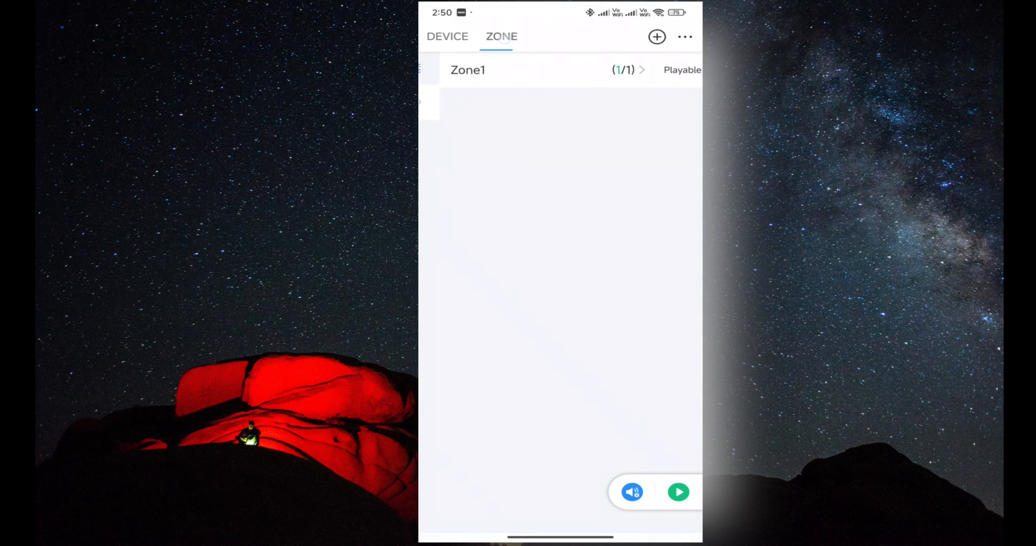